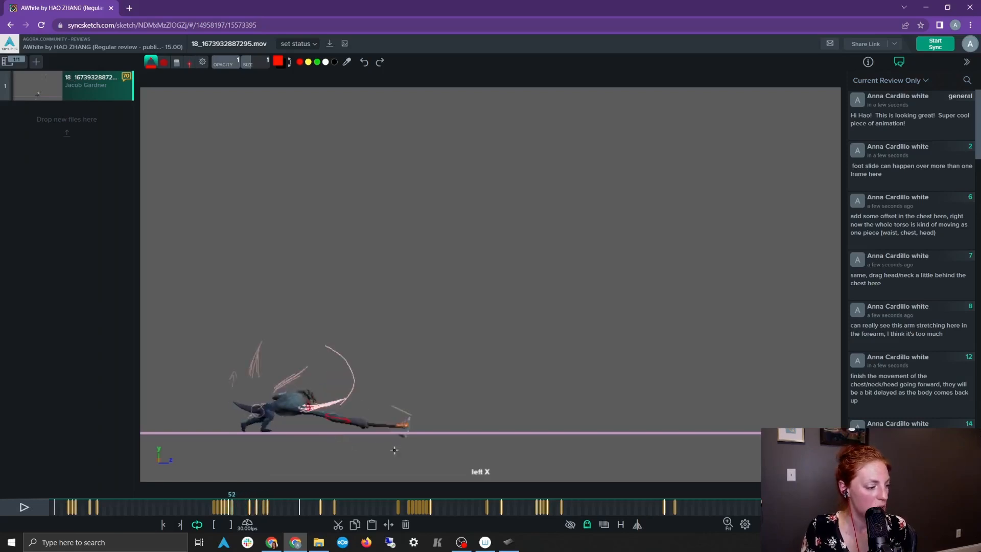
mouse_move(399, 446)
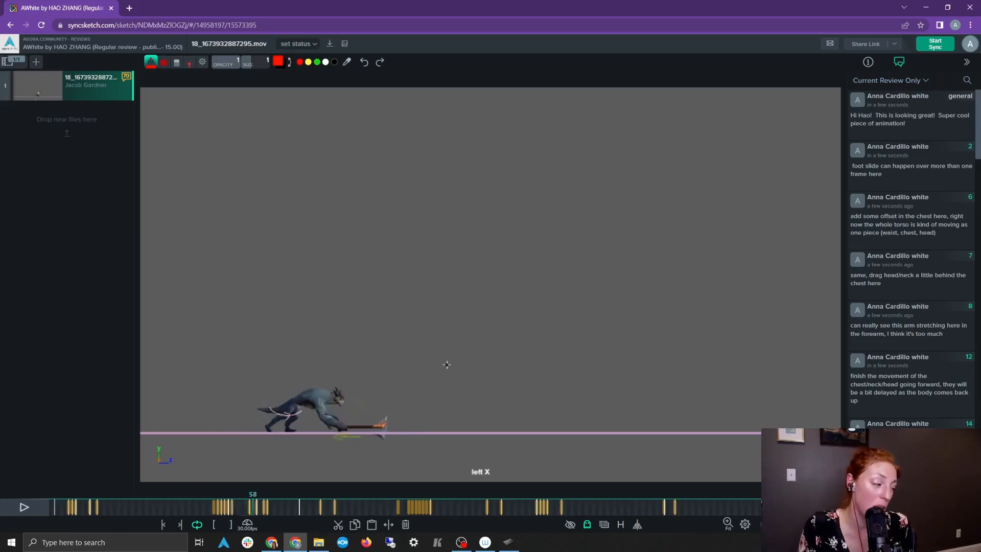
mouse_move(530, 342)
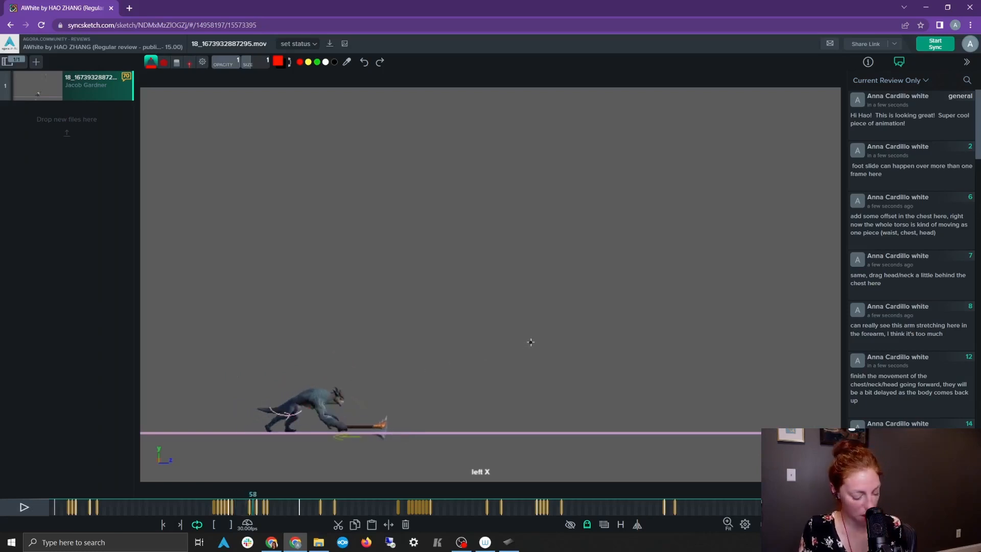